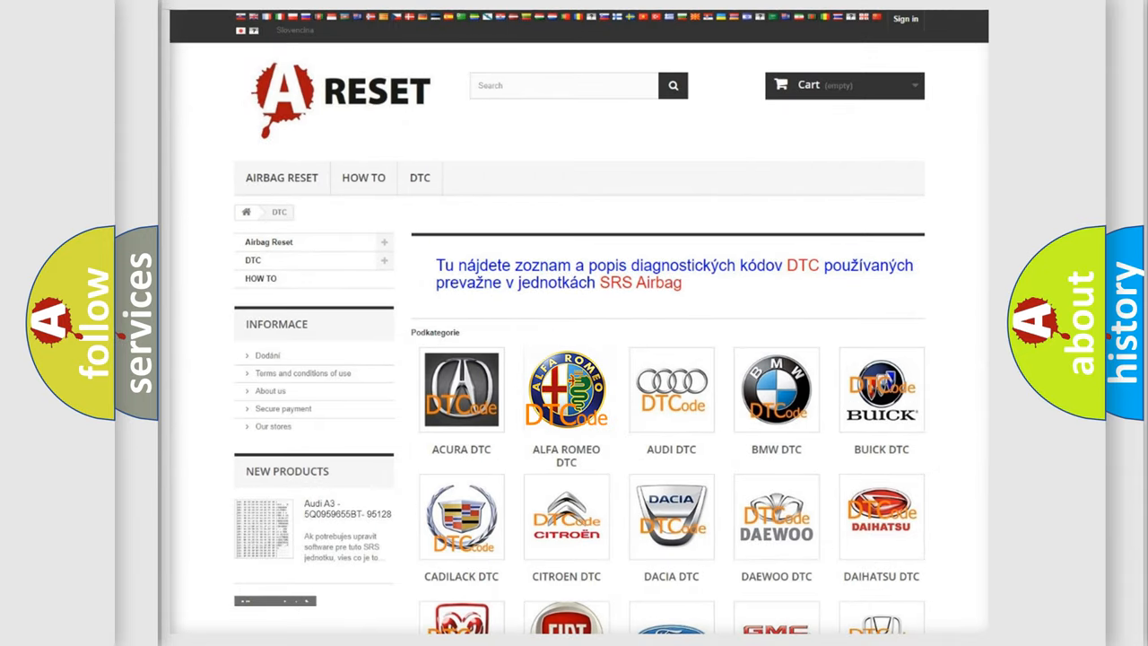
# Open the ALFA ROMEO DTC subcategory and scroll through its list of trouble codes
pyautogui.click(566, 389)
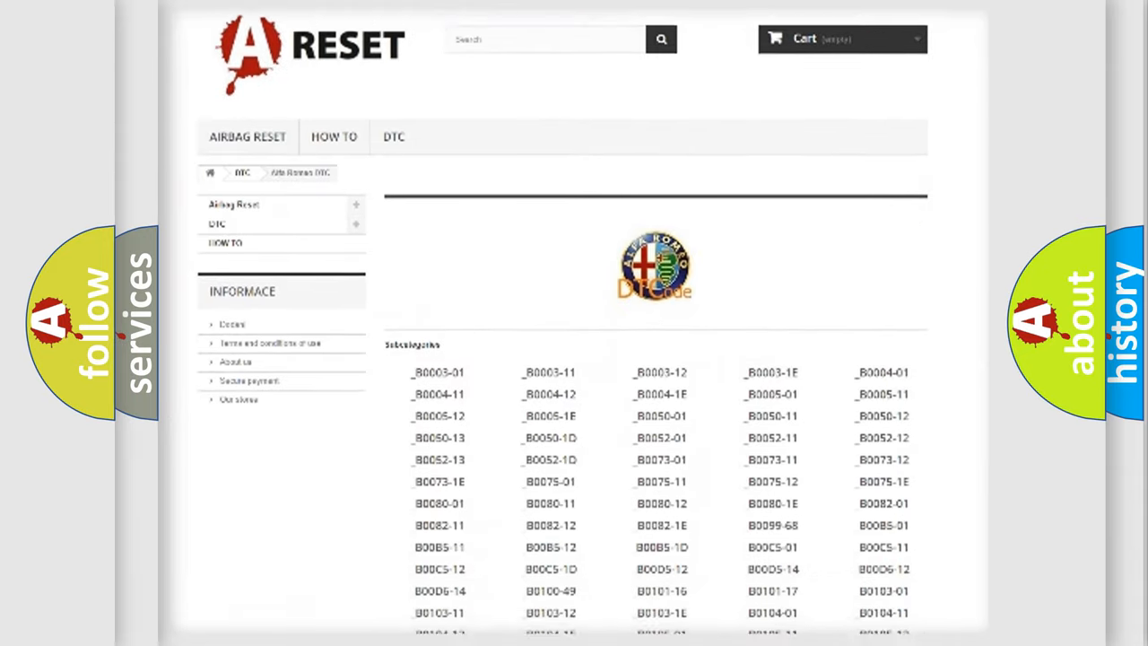
pyautogui.scroll(-3)
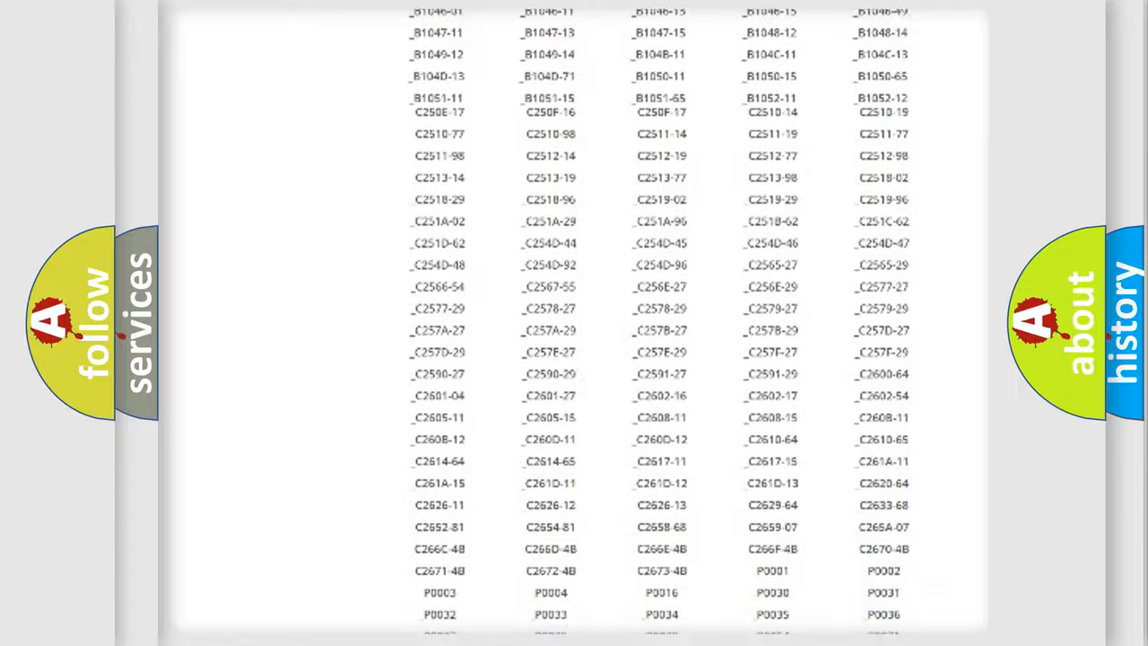
pyautogui.scroll(3)
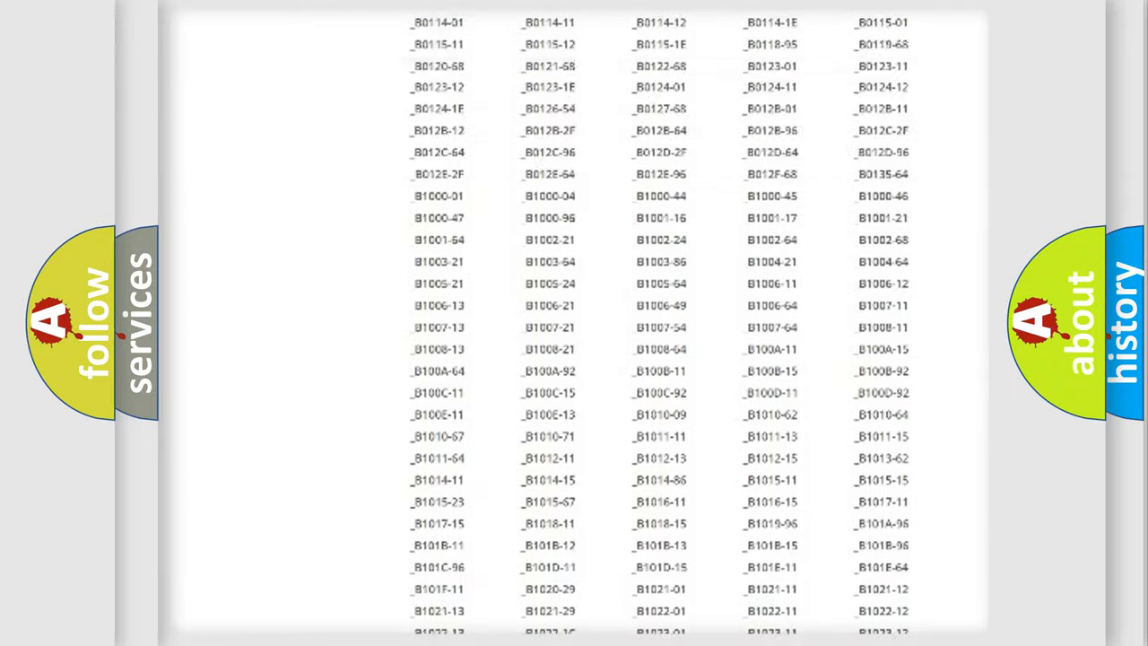